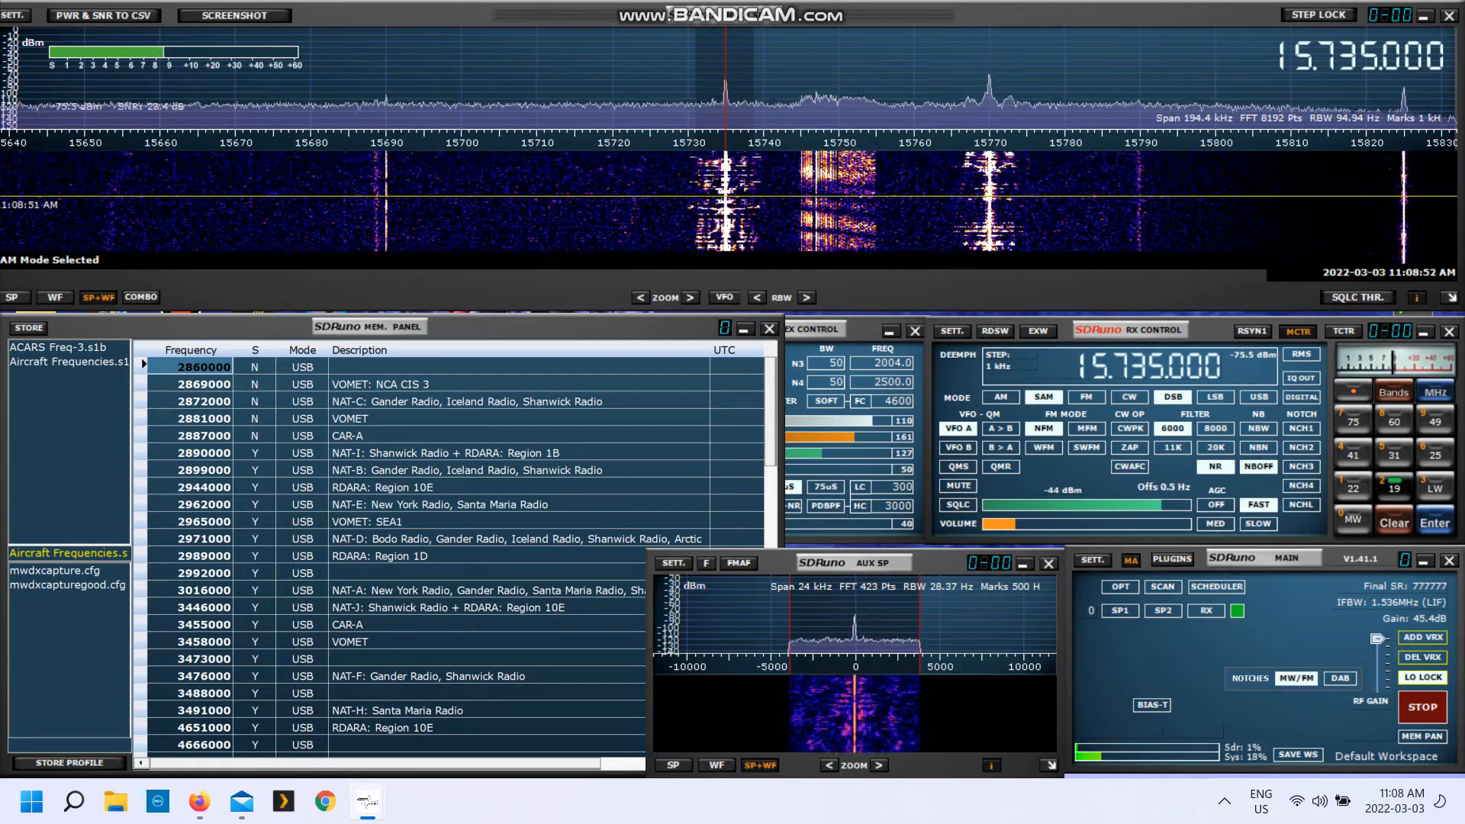
{"action": "mouse_move", "coordinate": [1083, 504]}
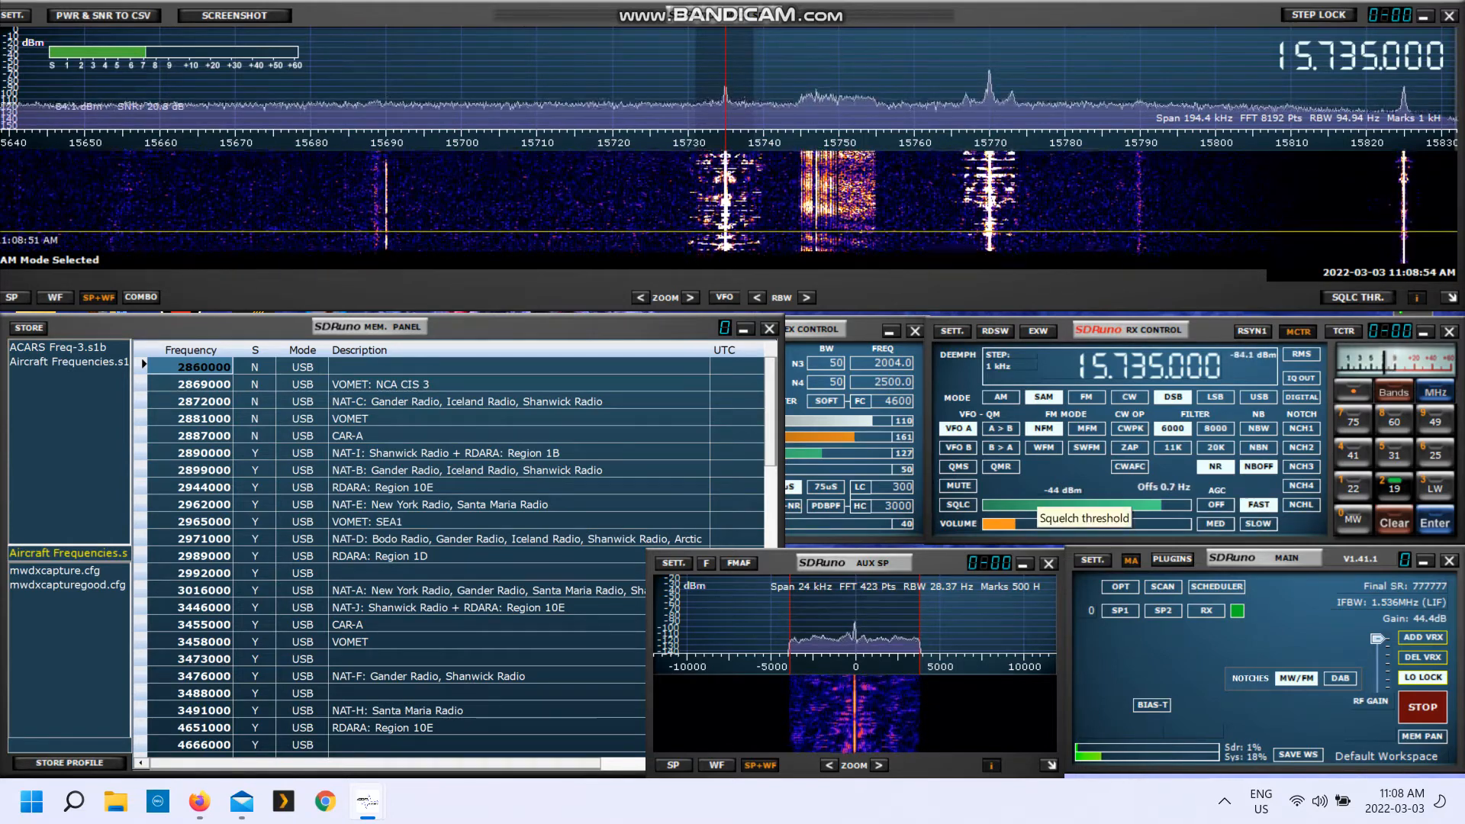